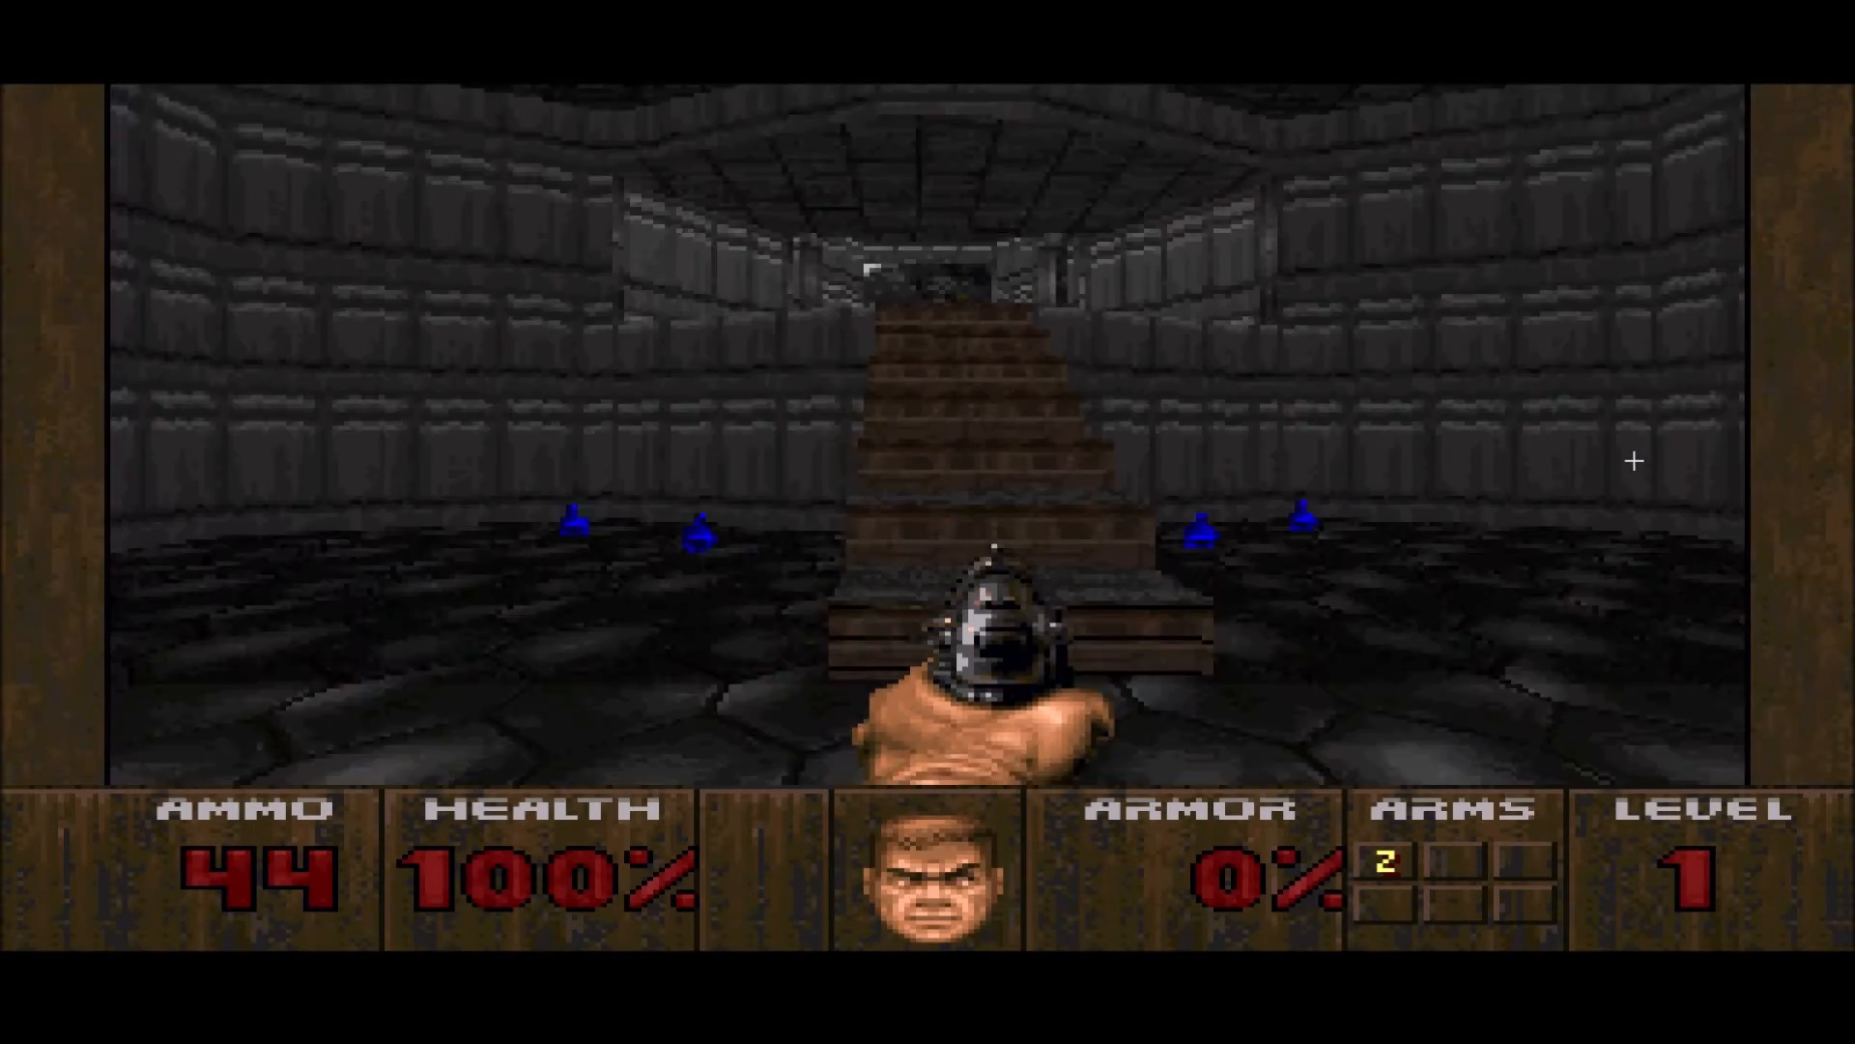
# - Lower the Wall detail slider from HI to LO, keep Floor TEXTURED, and resume play
pyautogui.press('w')
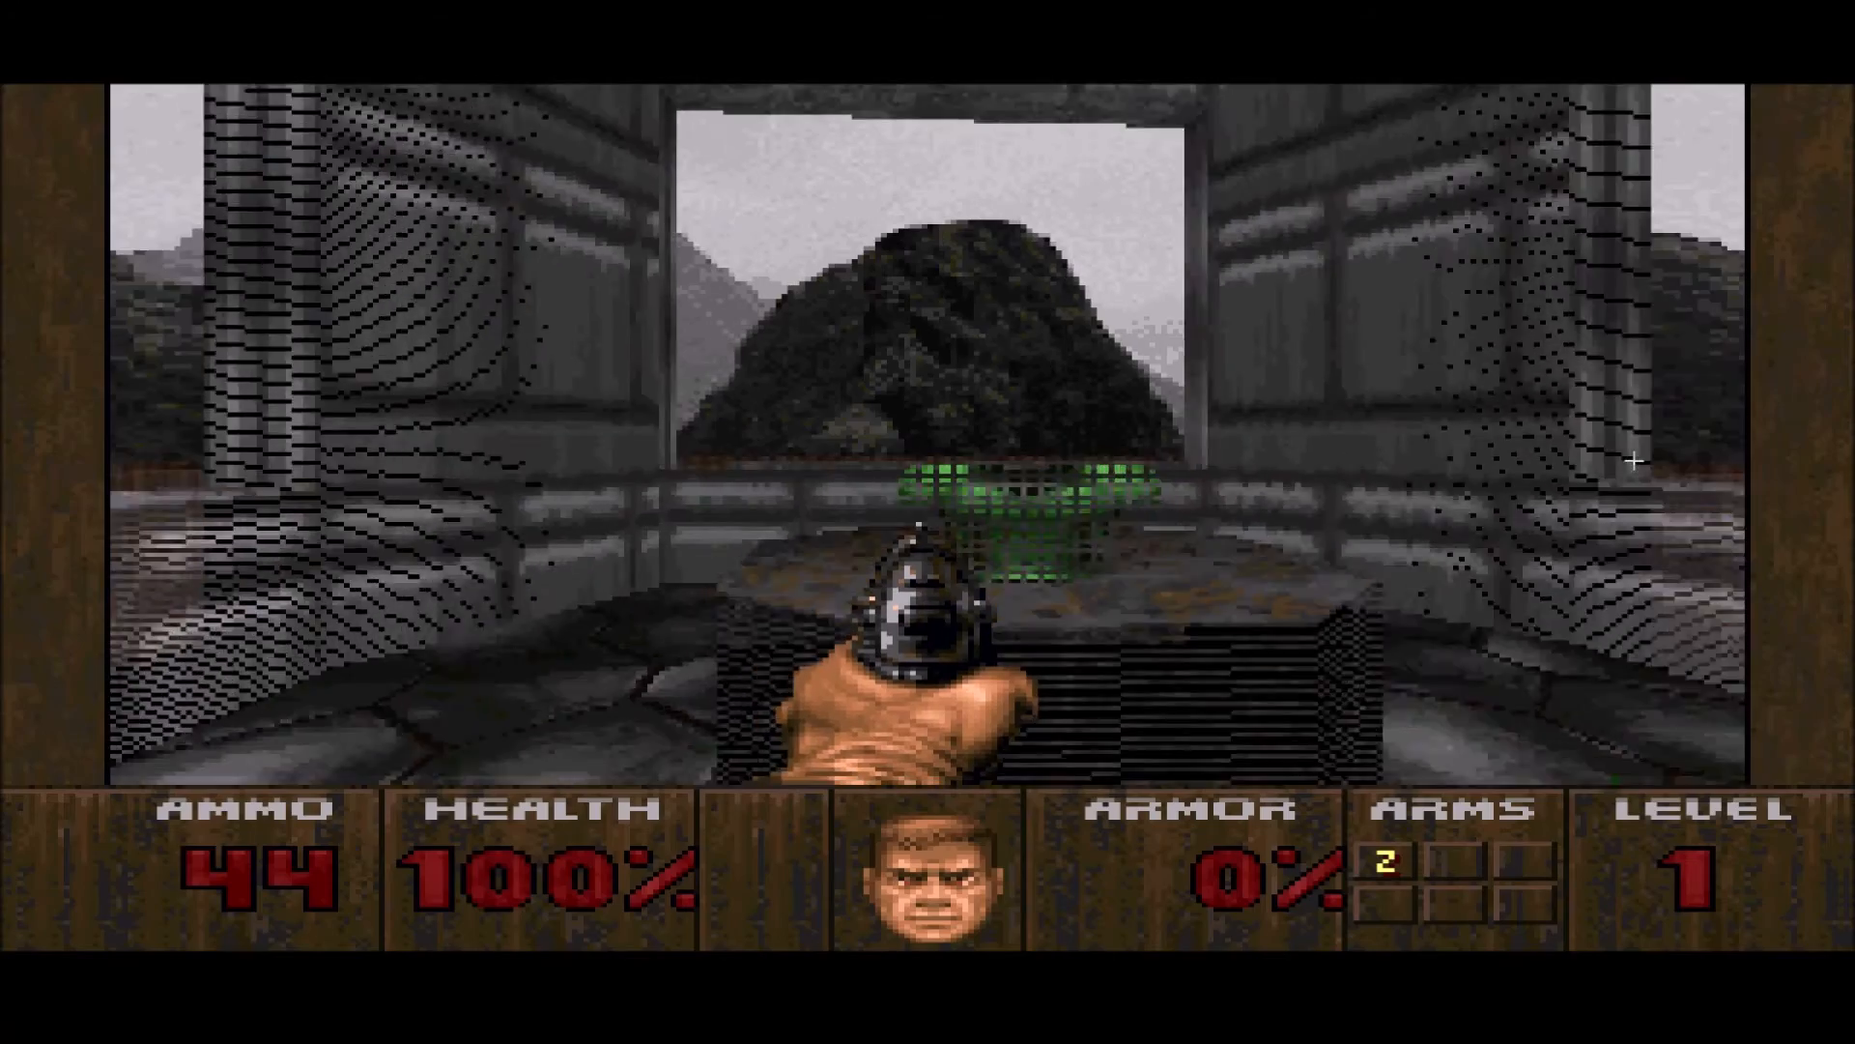
pyautogui.press('W')
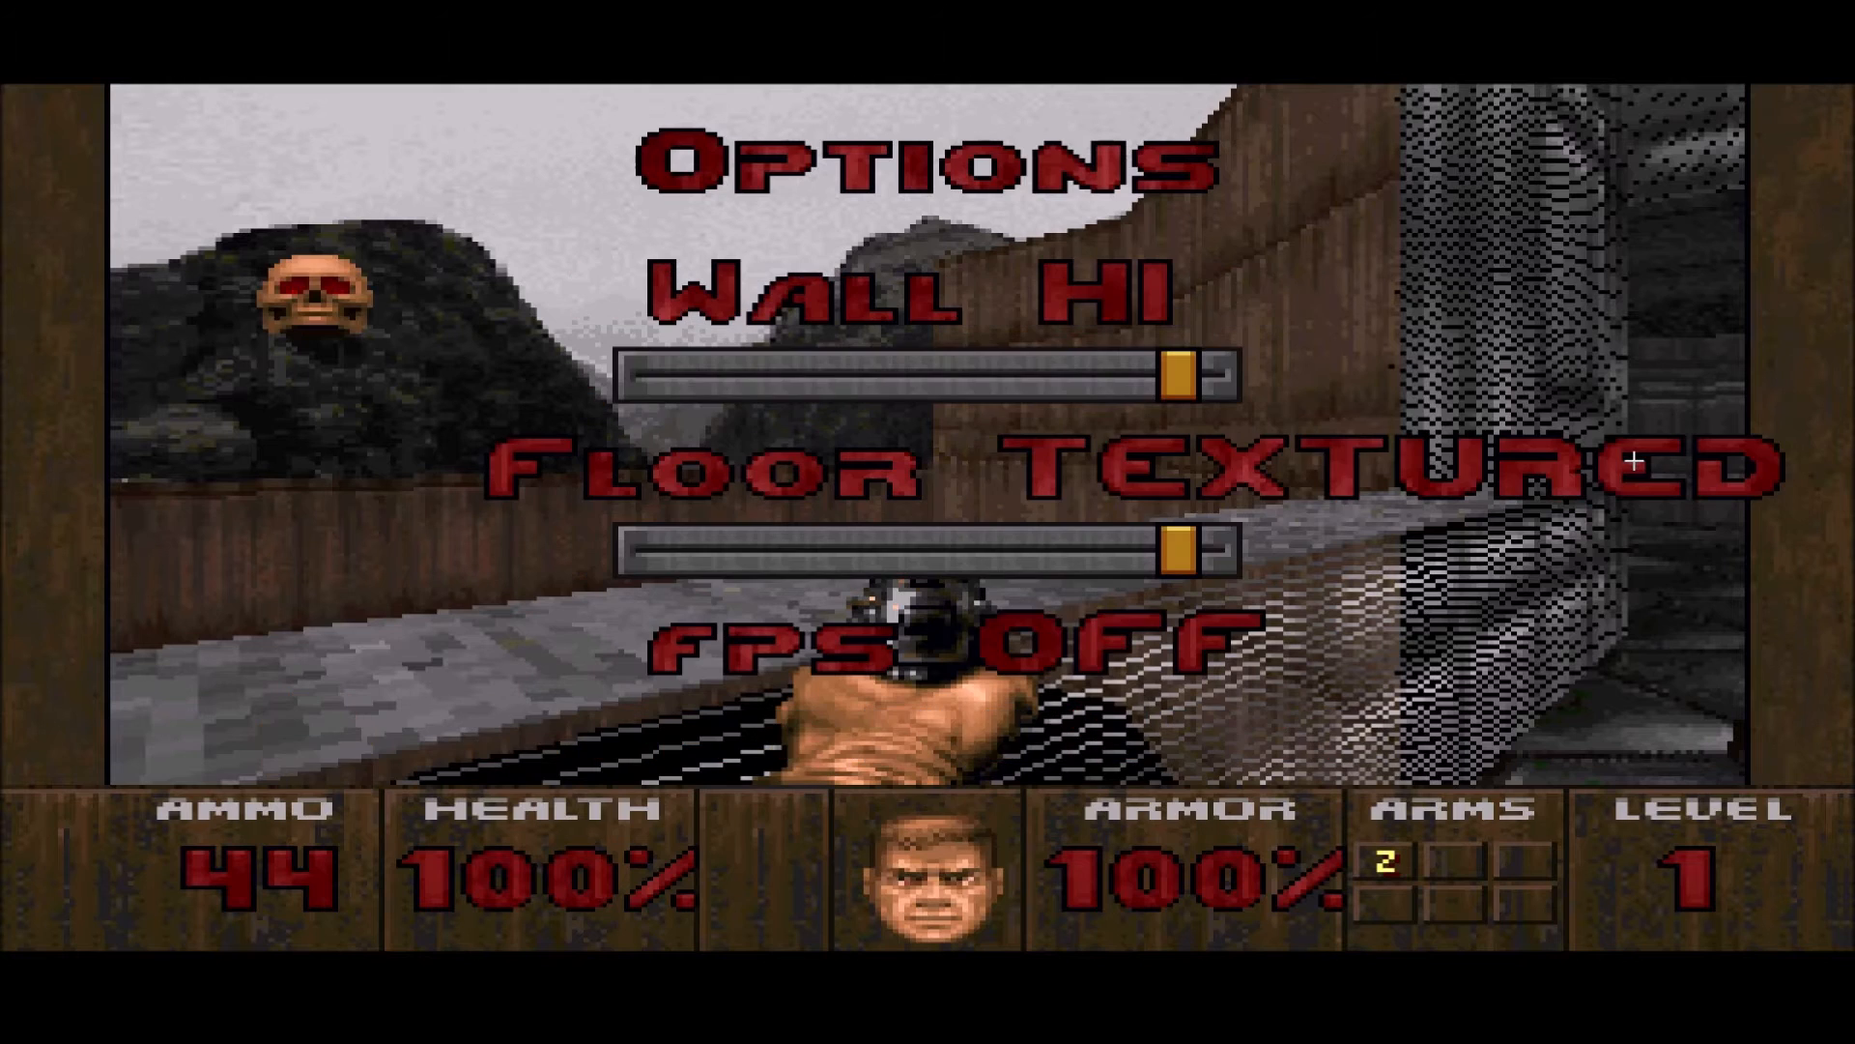
pyautogui.press('Left')
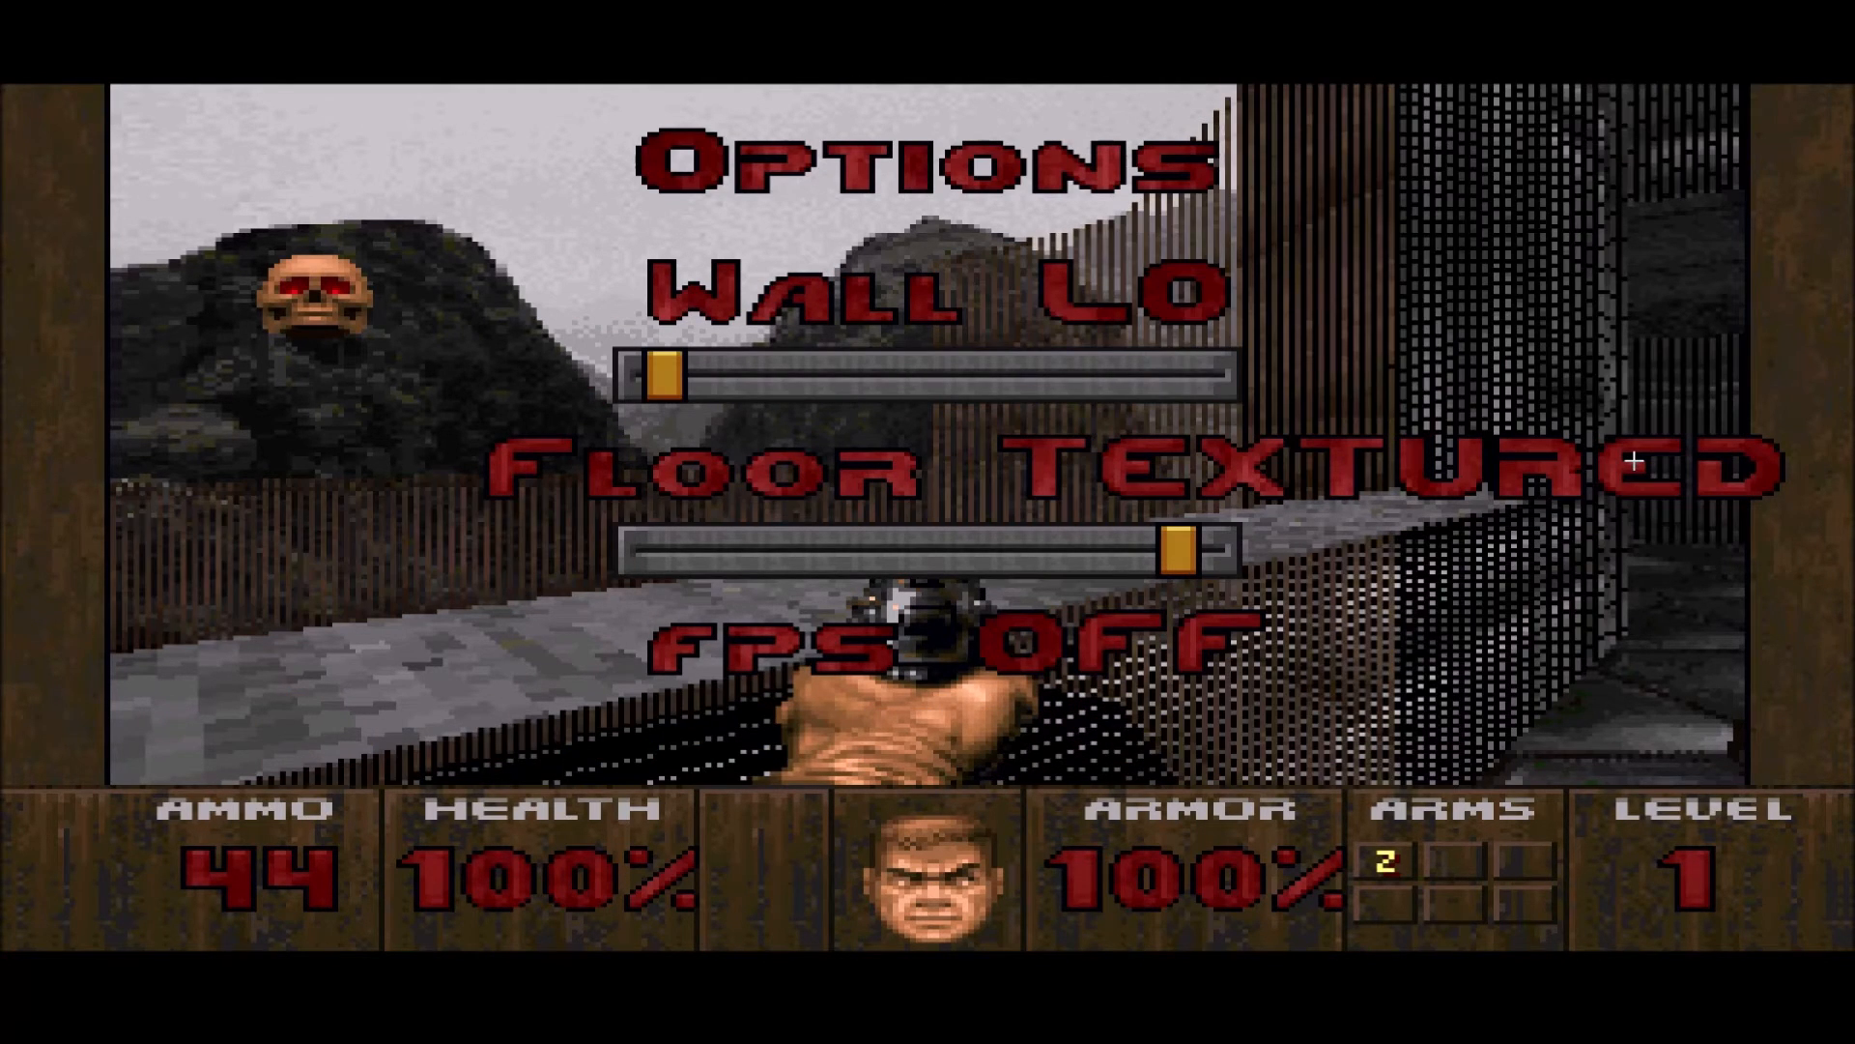
pyautogui.press('Escape')
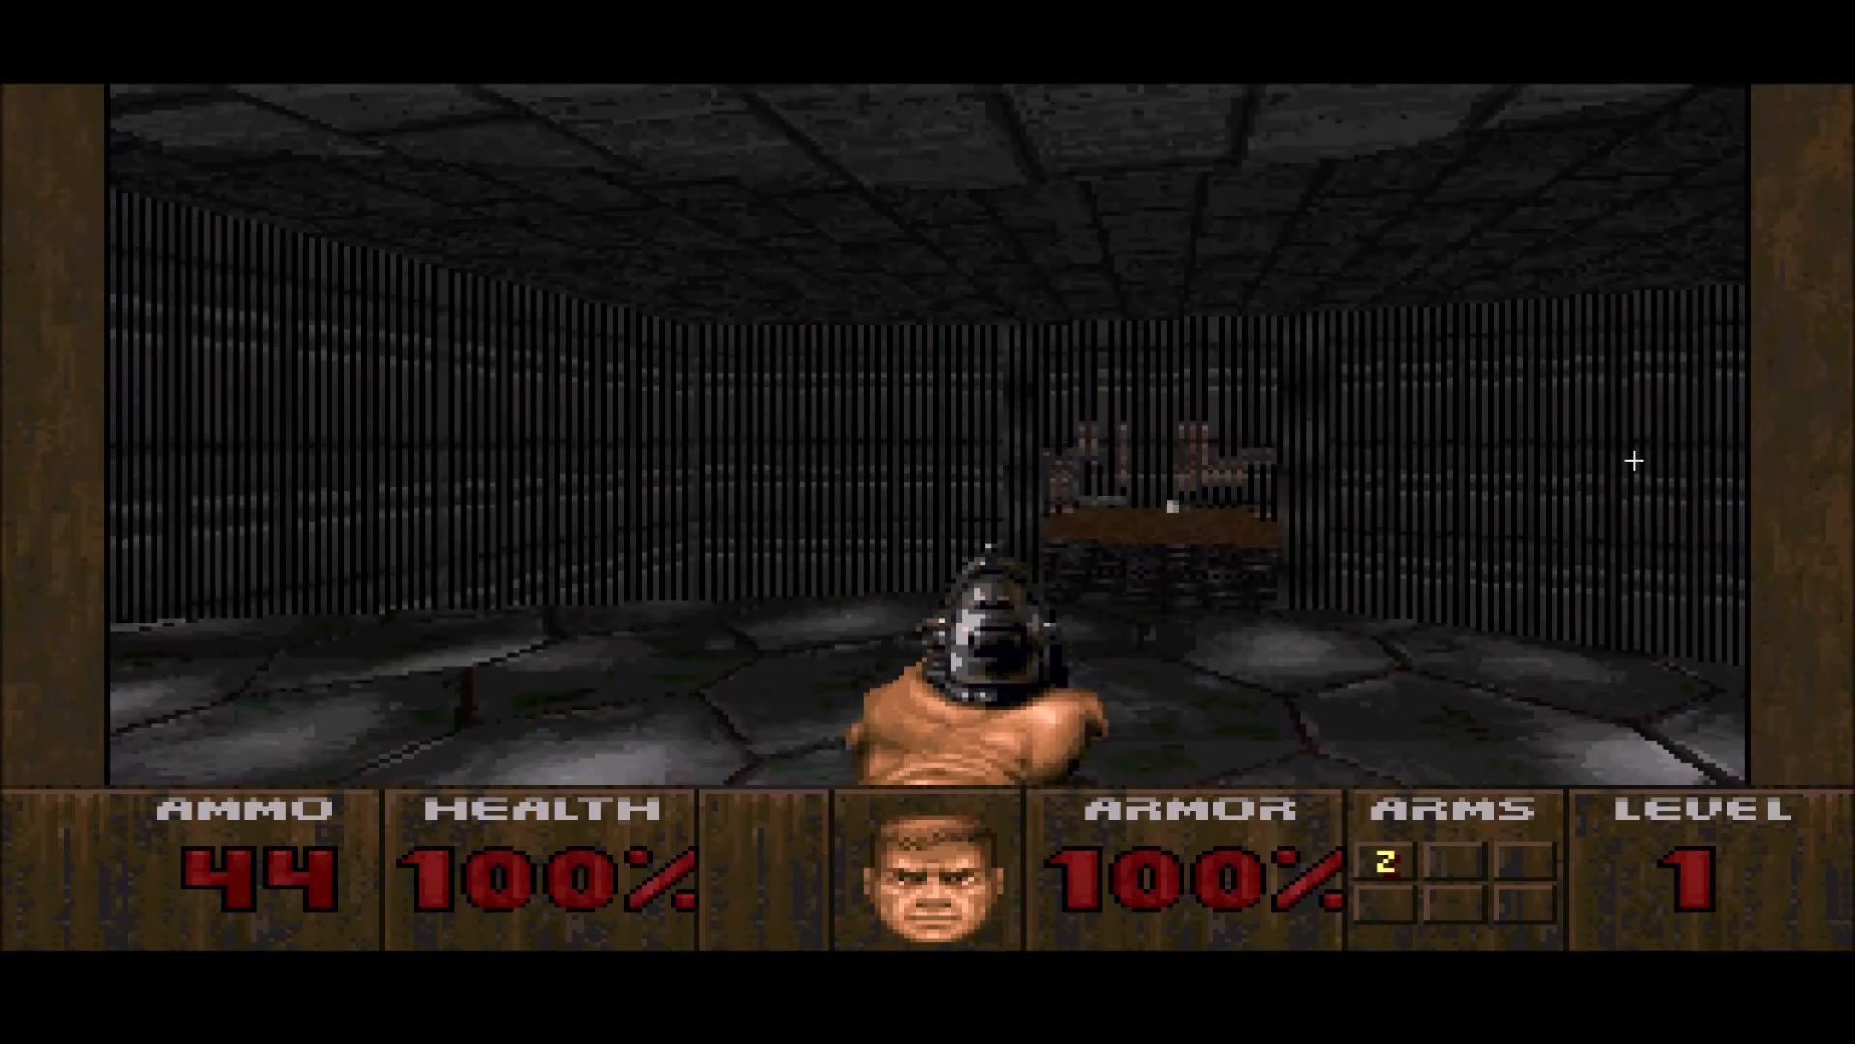
pyautogui.press('W')
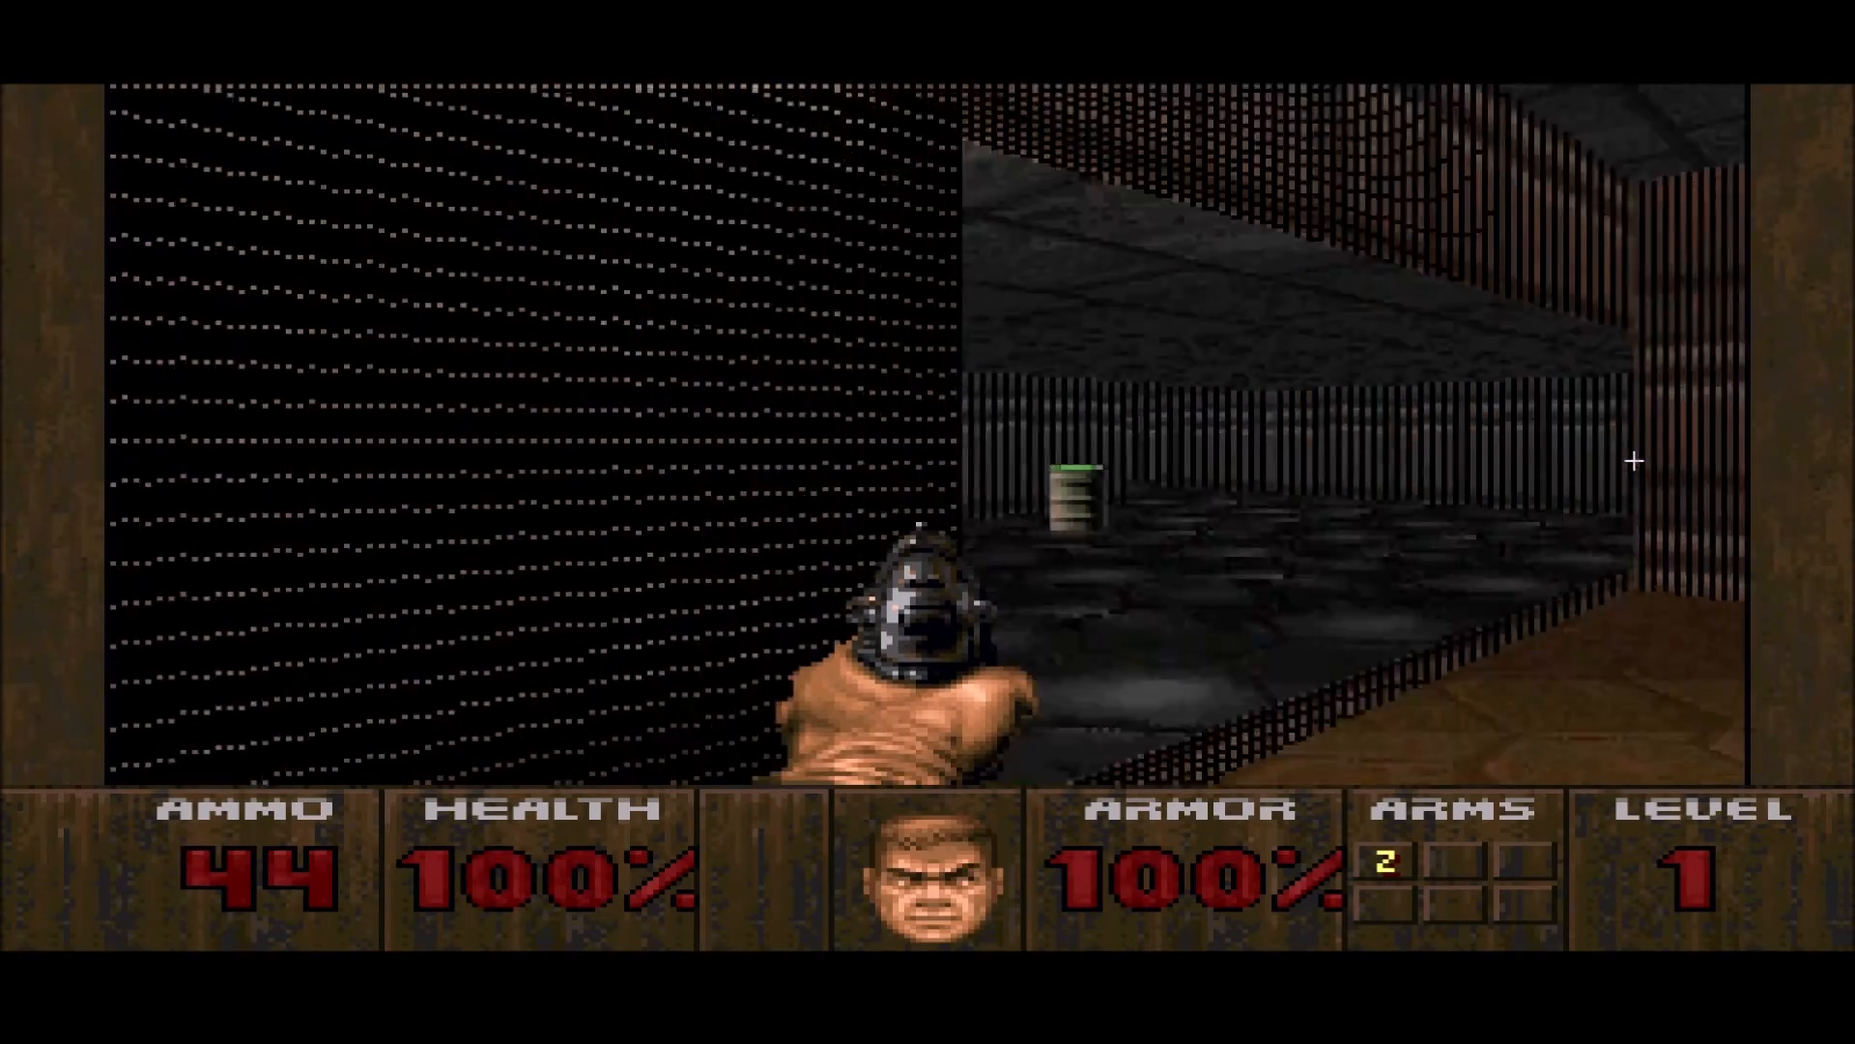
pyautogui.press('W')
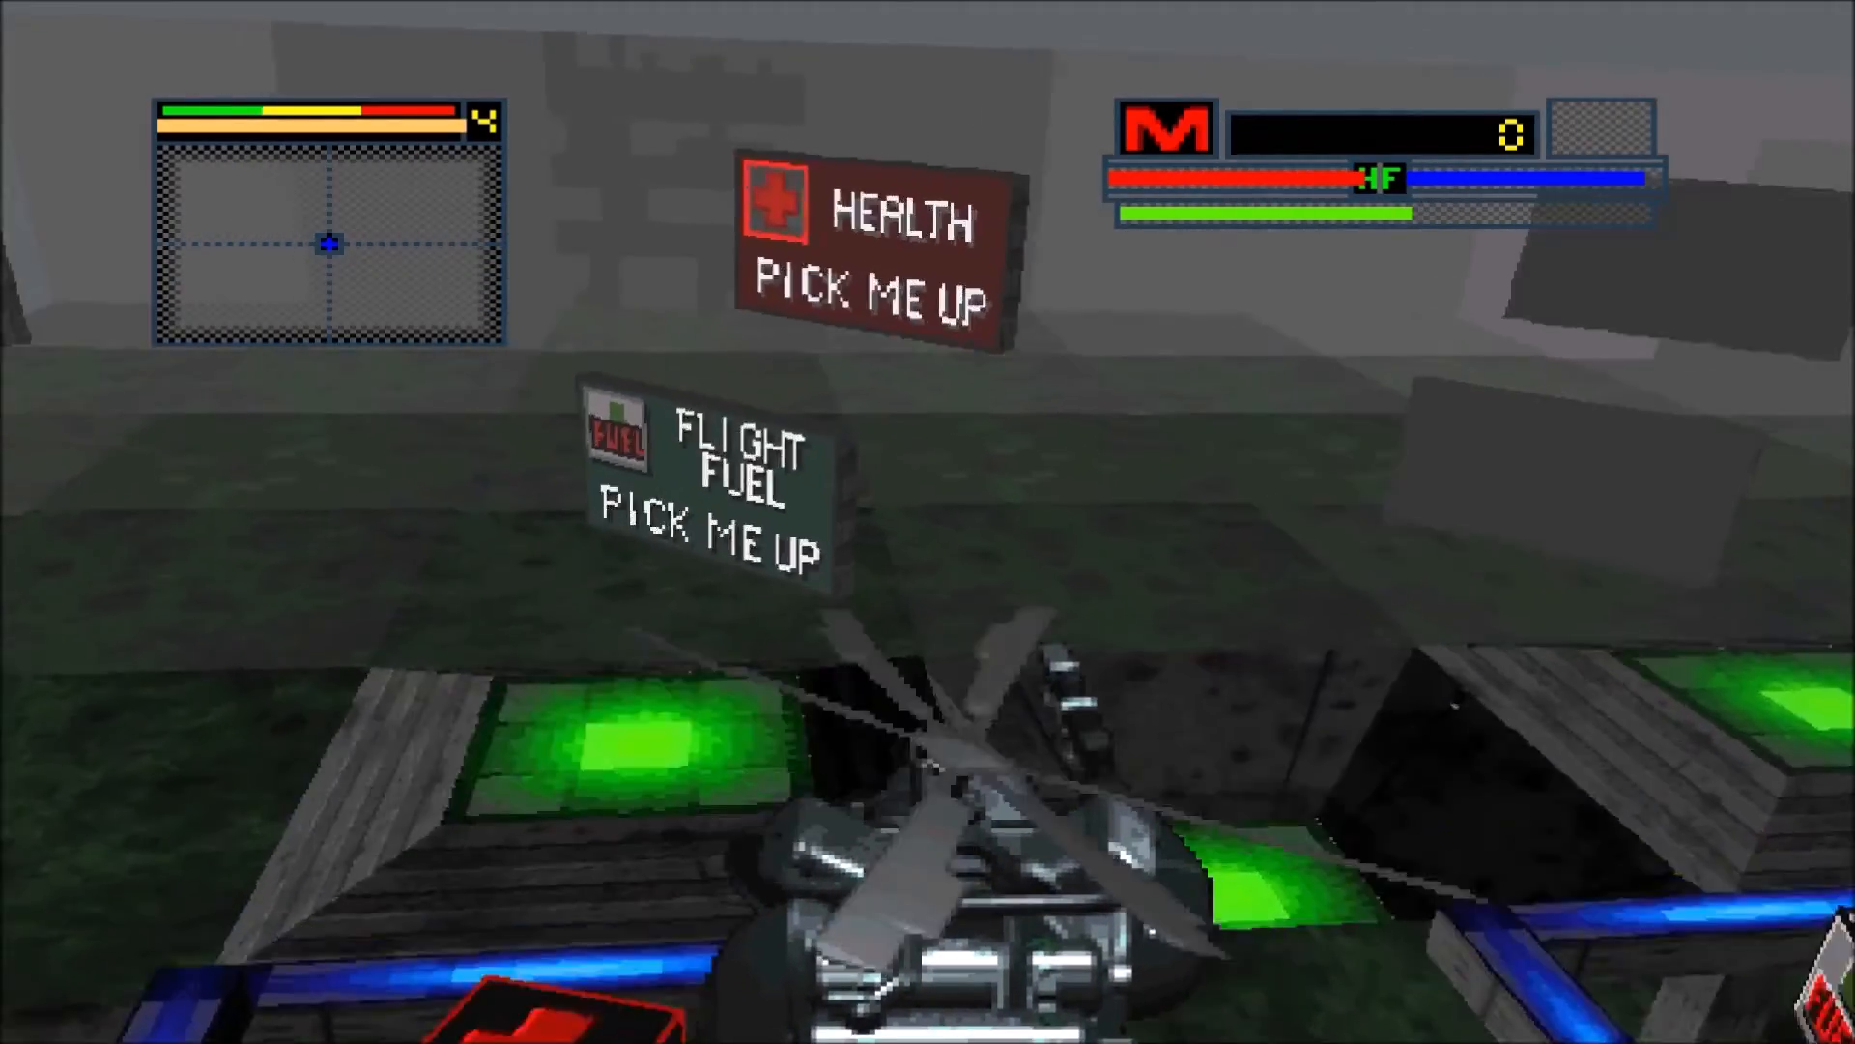
pyautogui.moveTo(927, 522)
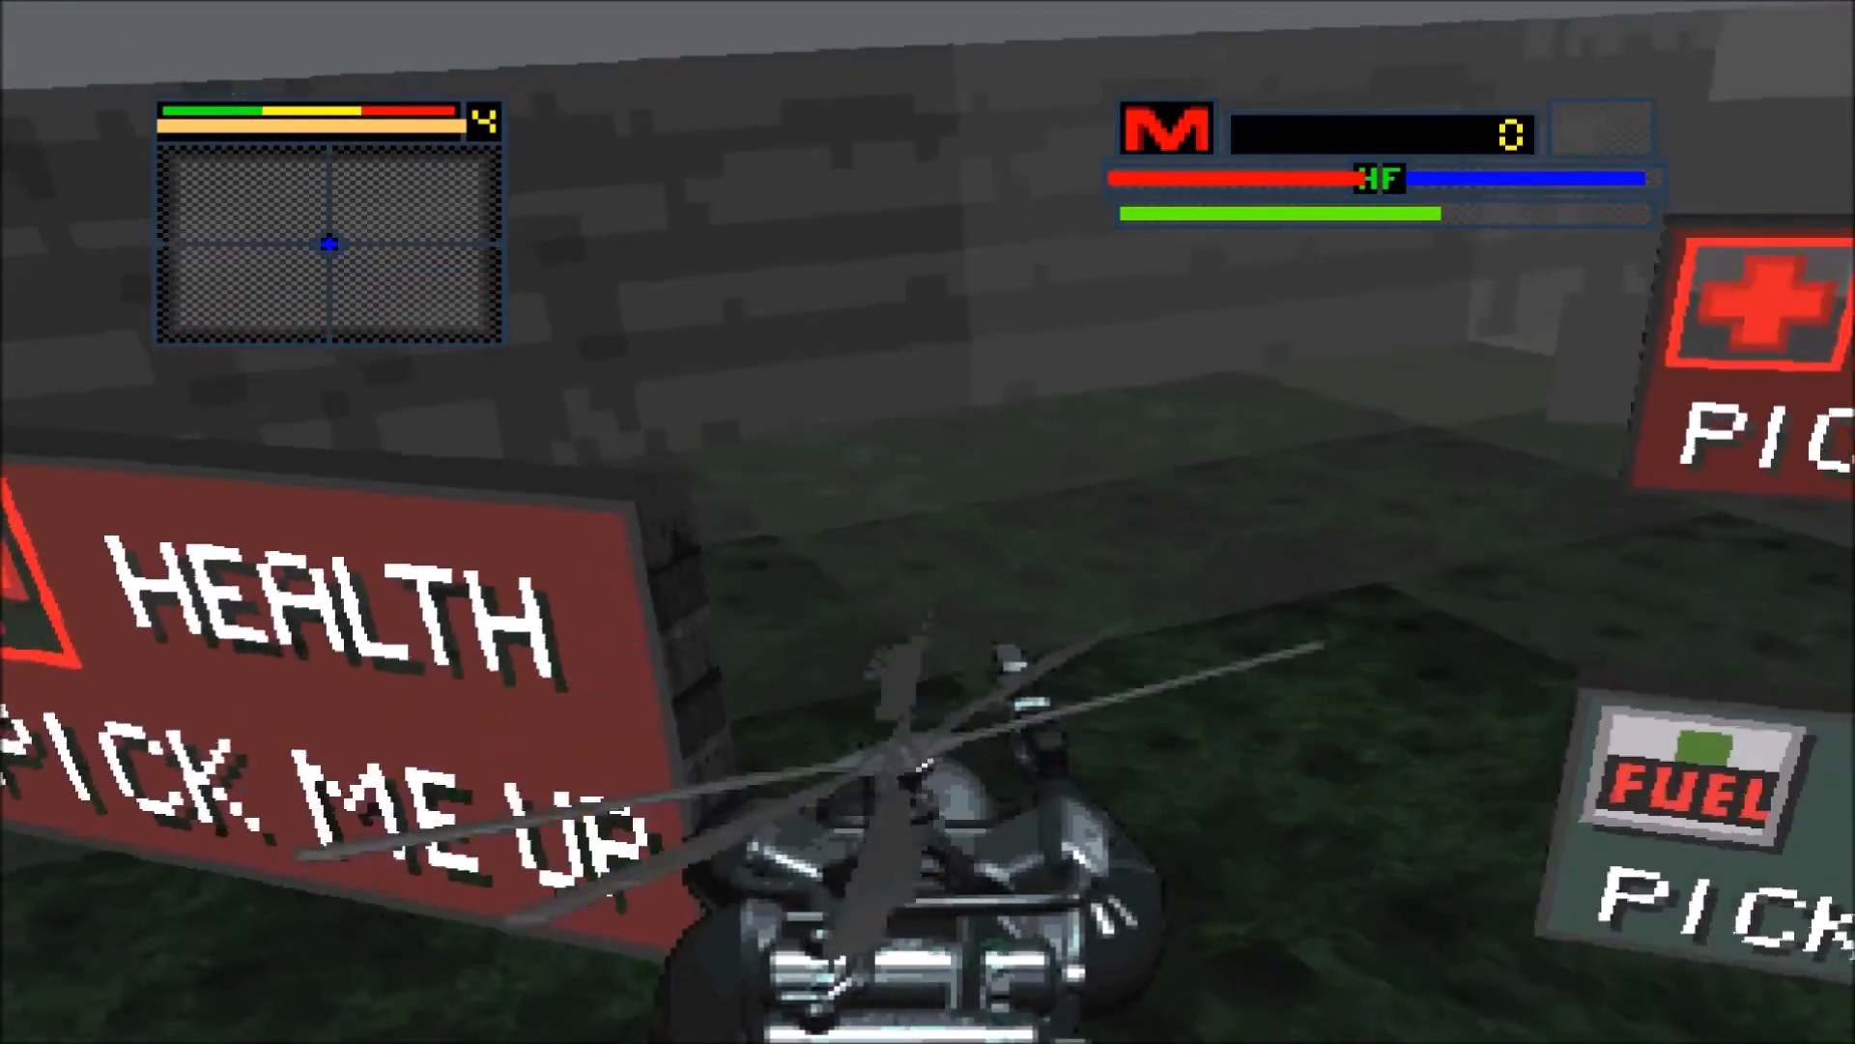